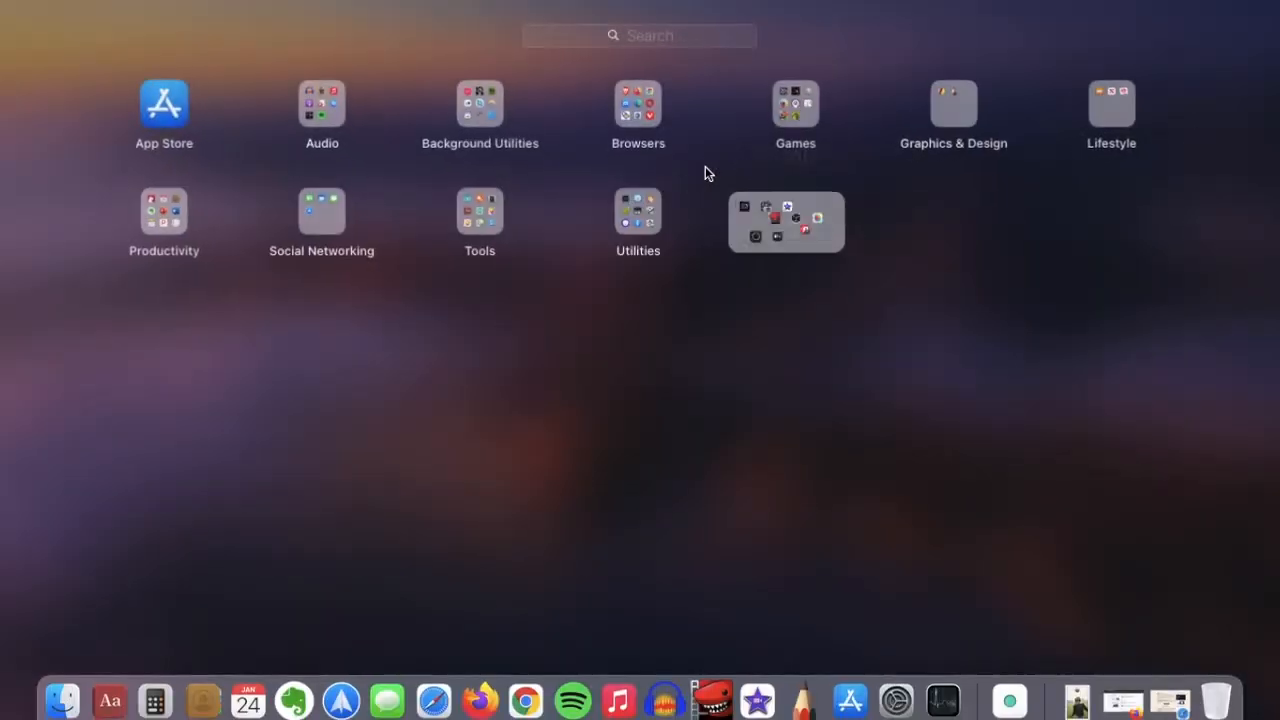
Dismiss Launchpad and return to the desktop with f.lux's options showing.
left_click(480, 103)
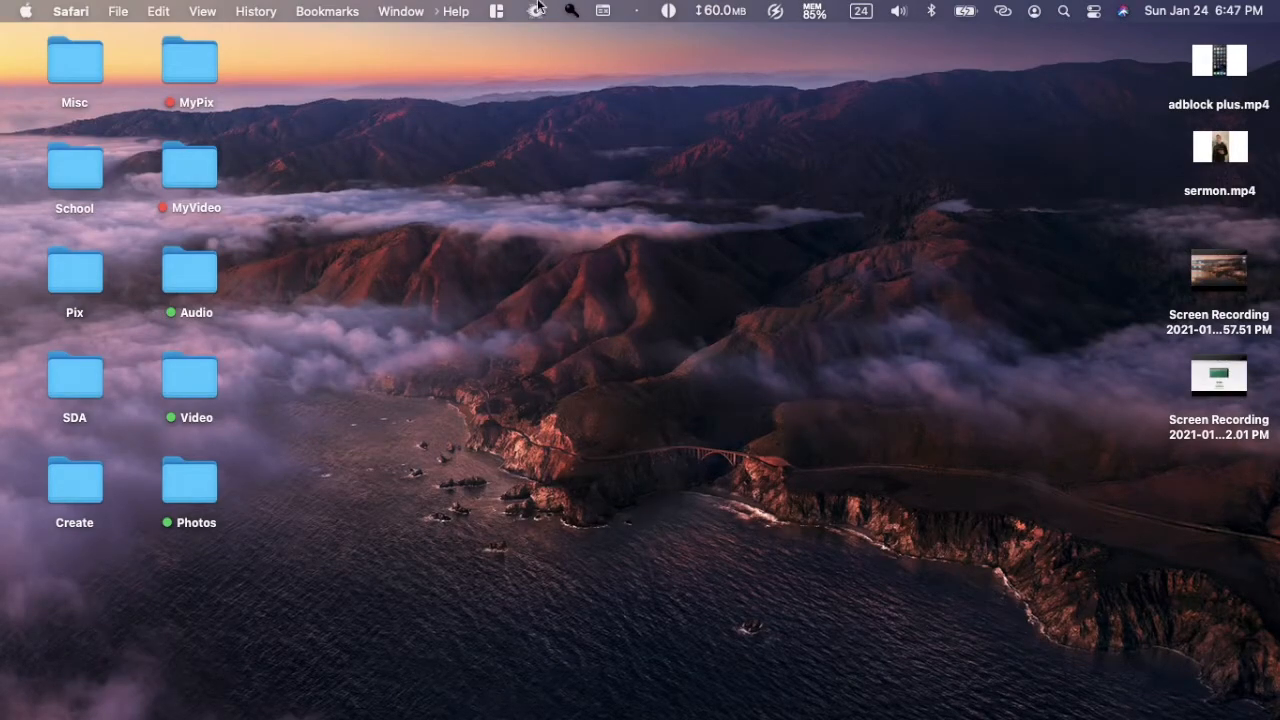
left_click(464, 17)
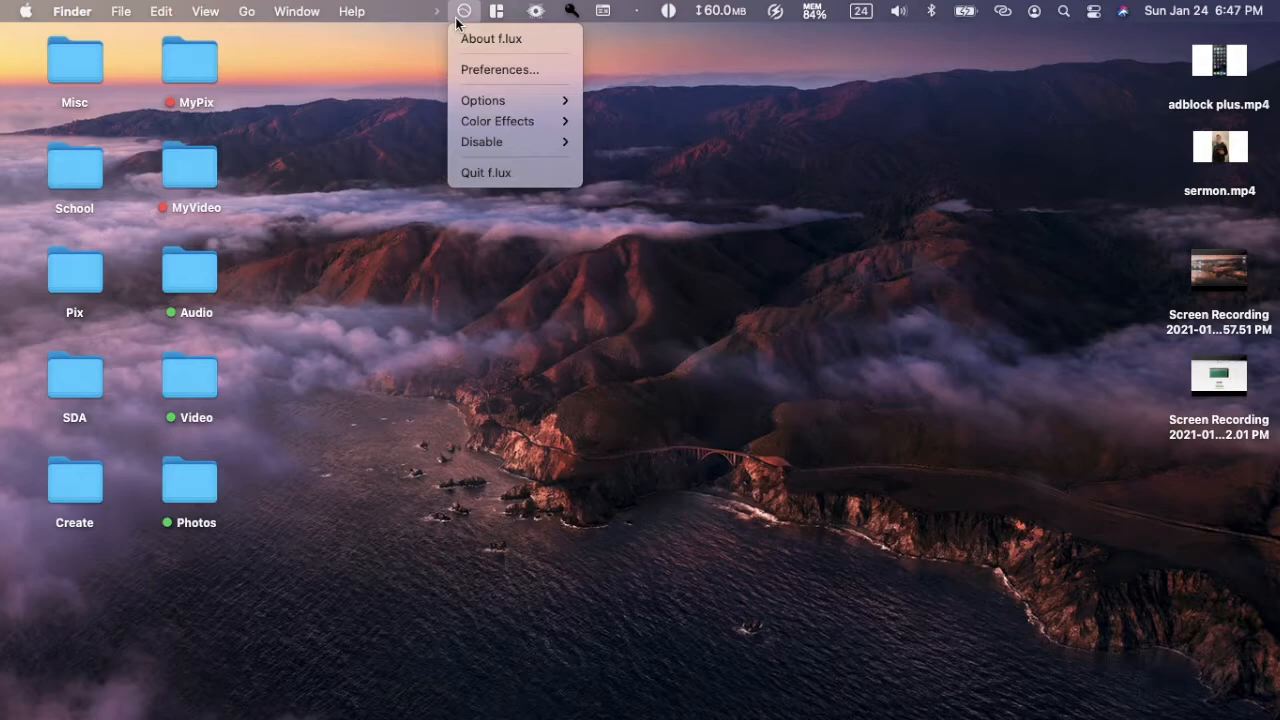
mouse_move(547, 60)
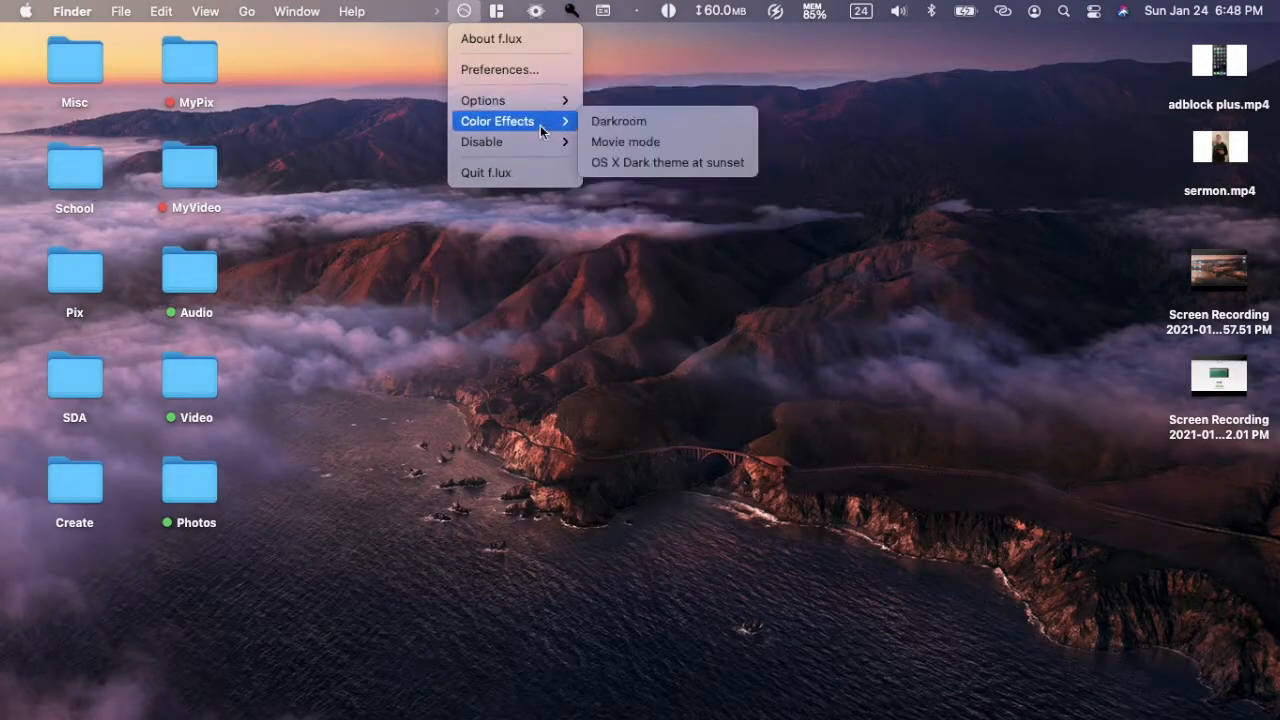
mouse_move(511, 100)
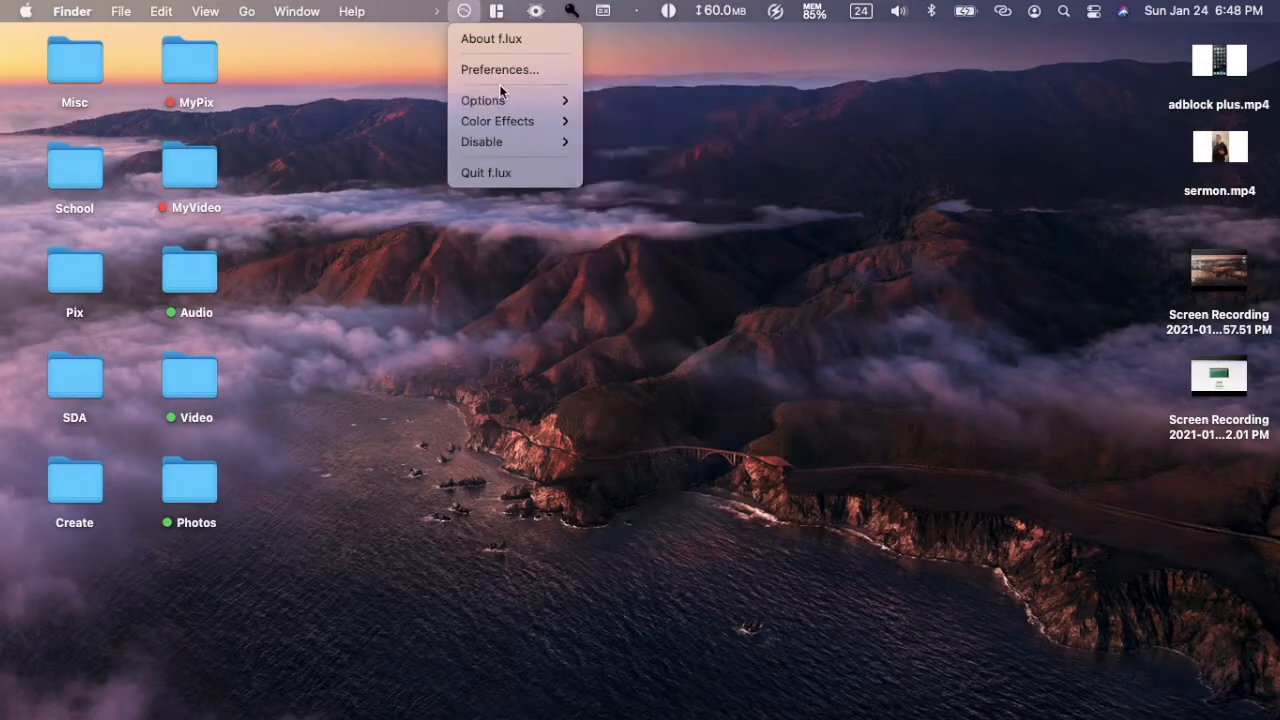
Open the f.lux Preferences window from the menu bar.
left_click(498, 69)
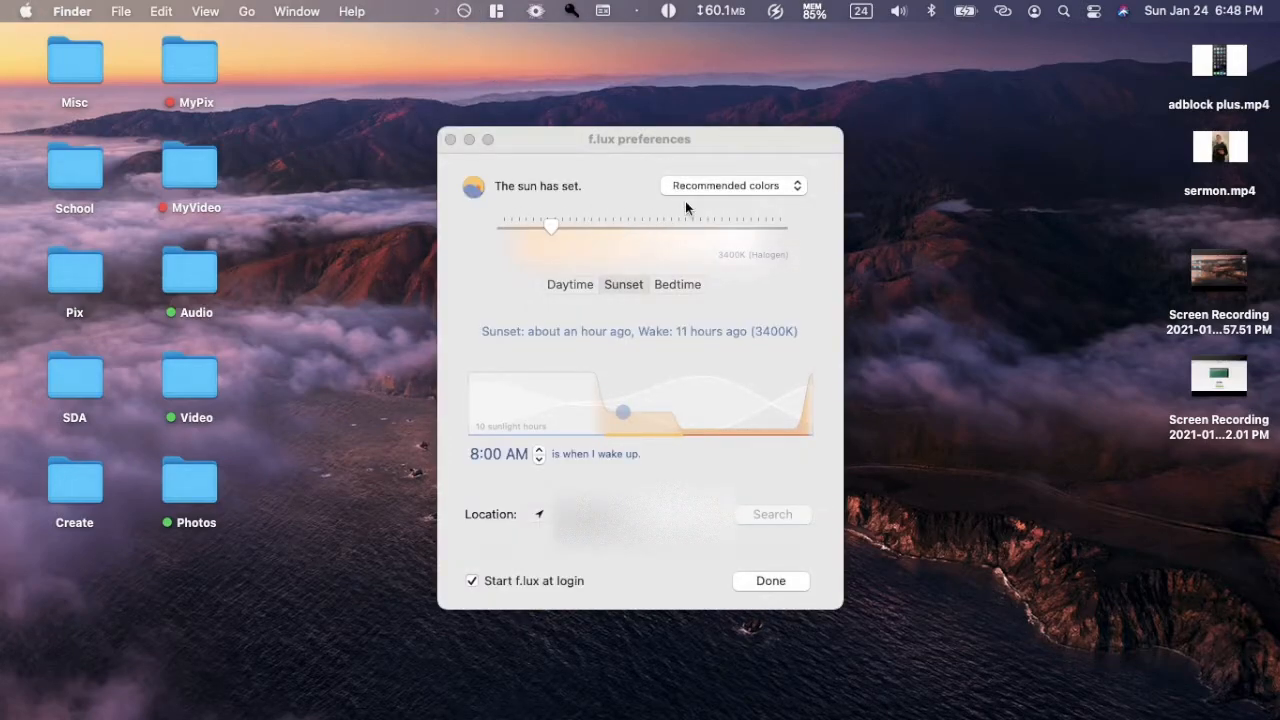
Preview the Daytime, Sunset and Bedtime presets, then drag sunset warmth to 3500K.
left_click(732, 185)
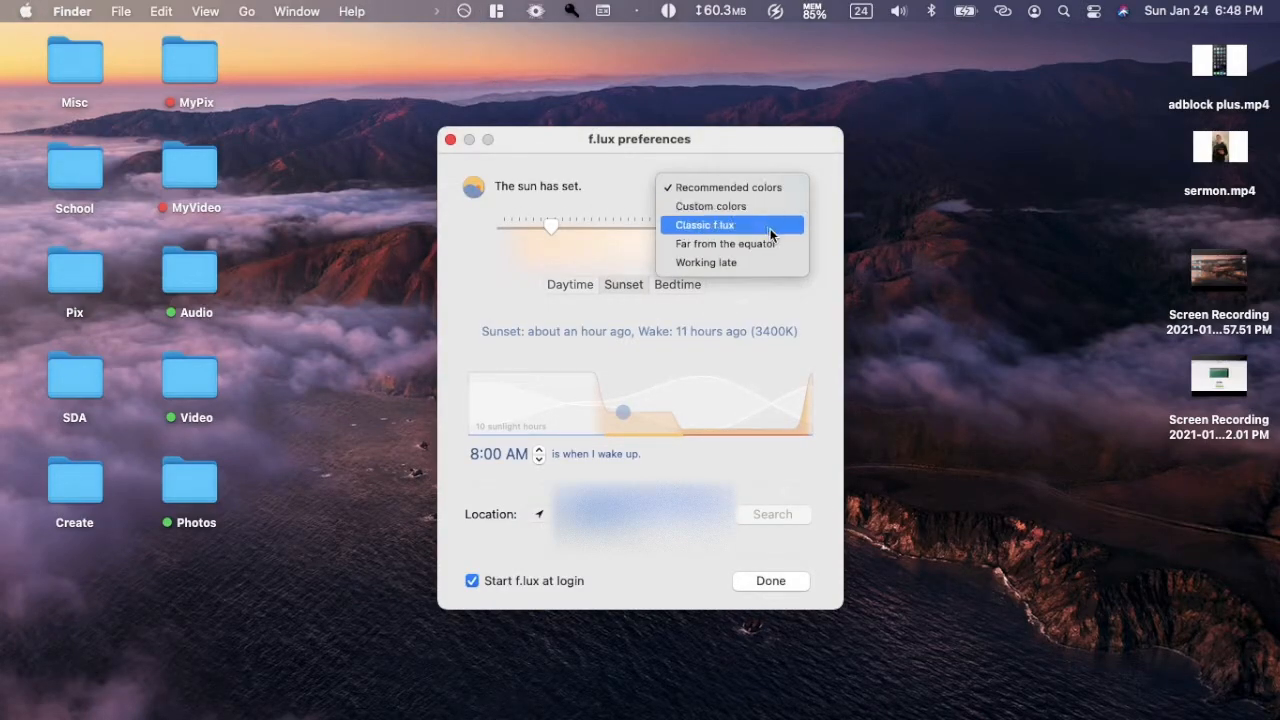
mouse_move(726, 229)
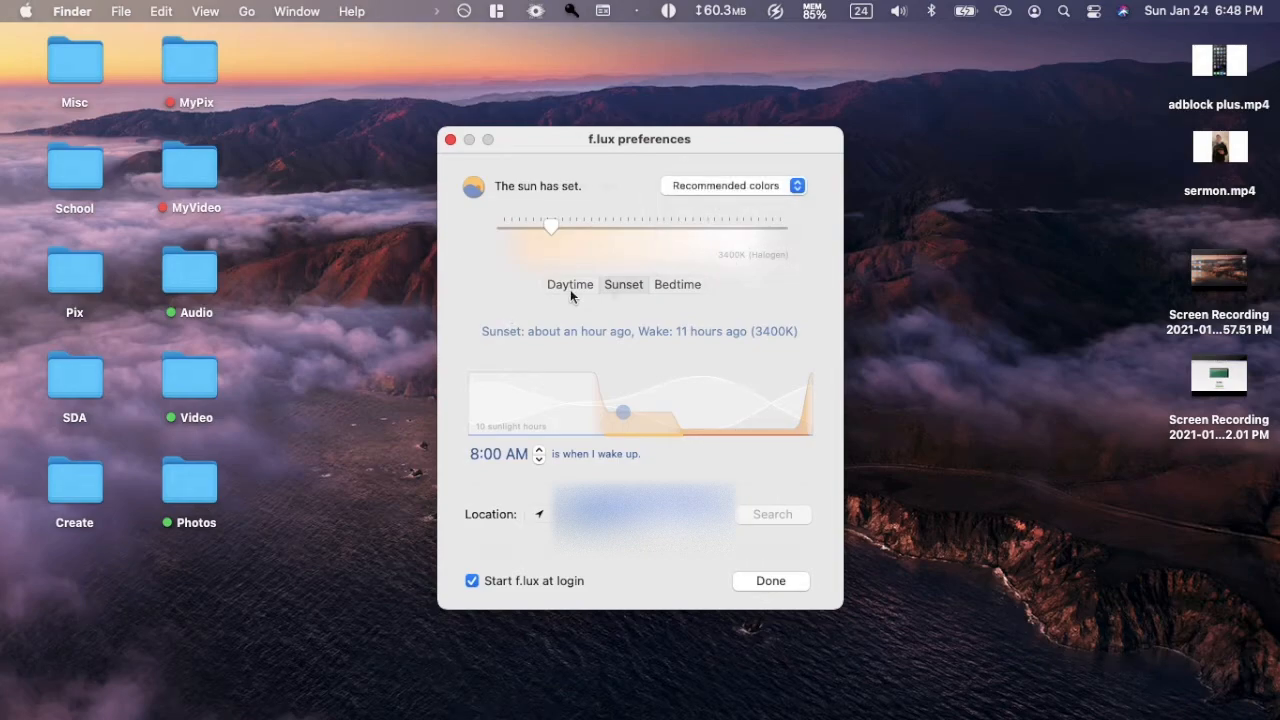
left_click(570, 284)
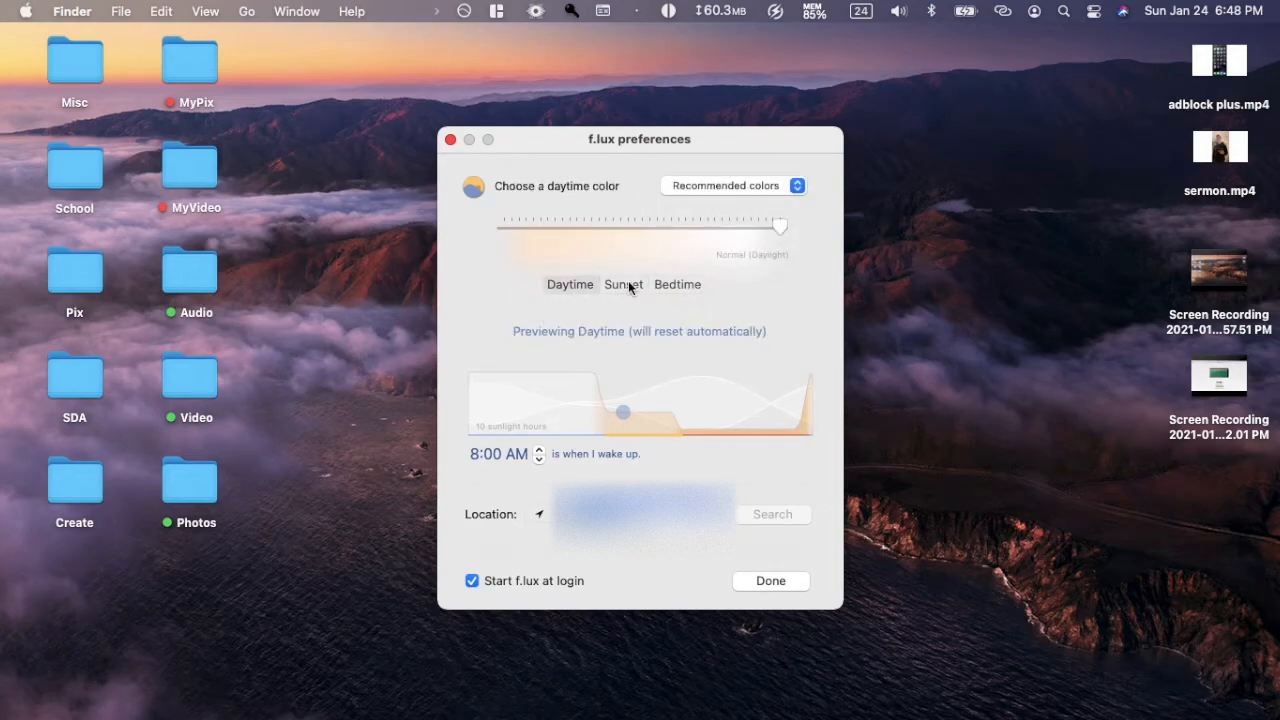
left_click(622, 284)
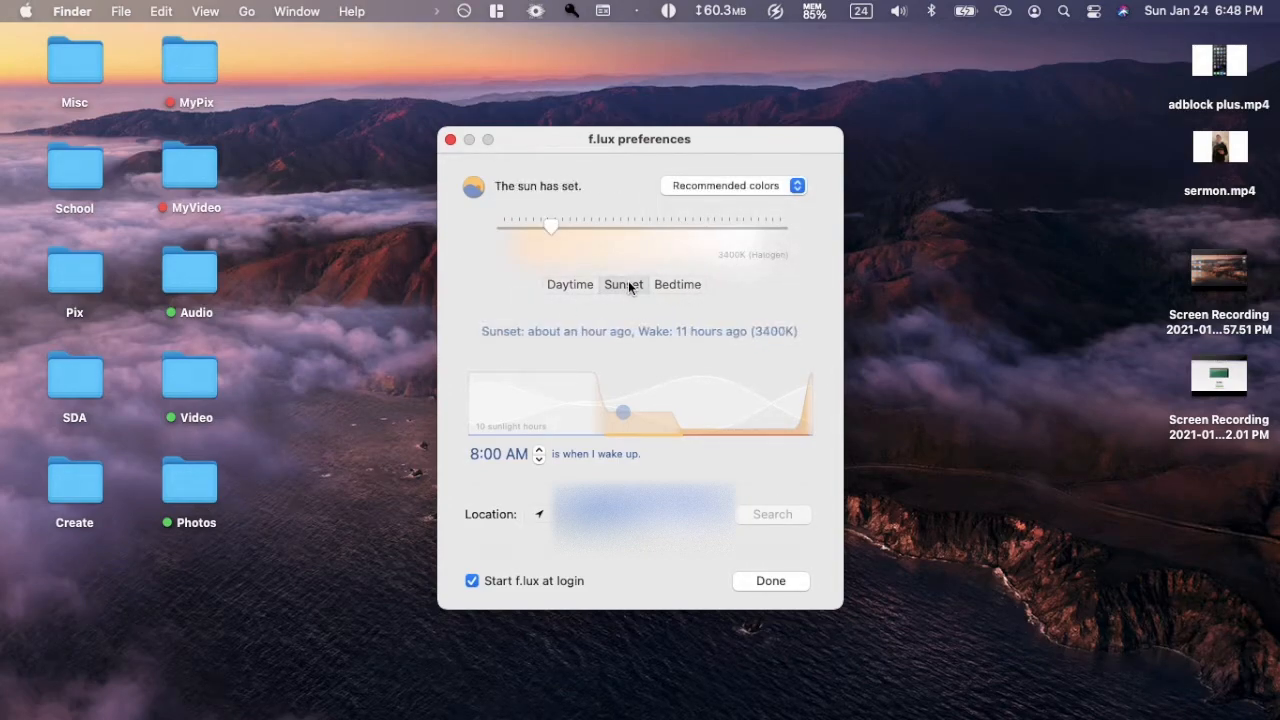
left_click(677, 284)
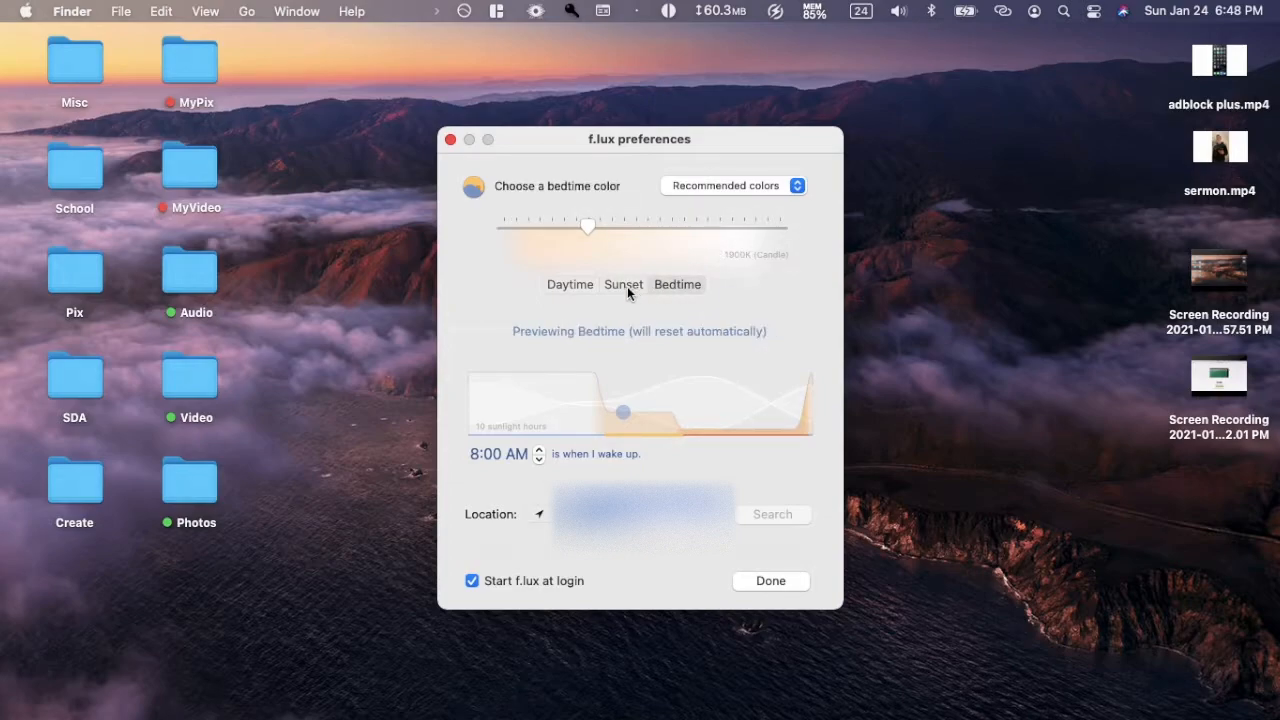
left_click(624, 284)
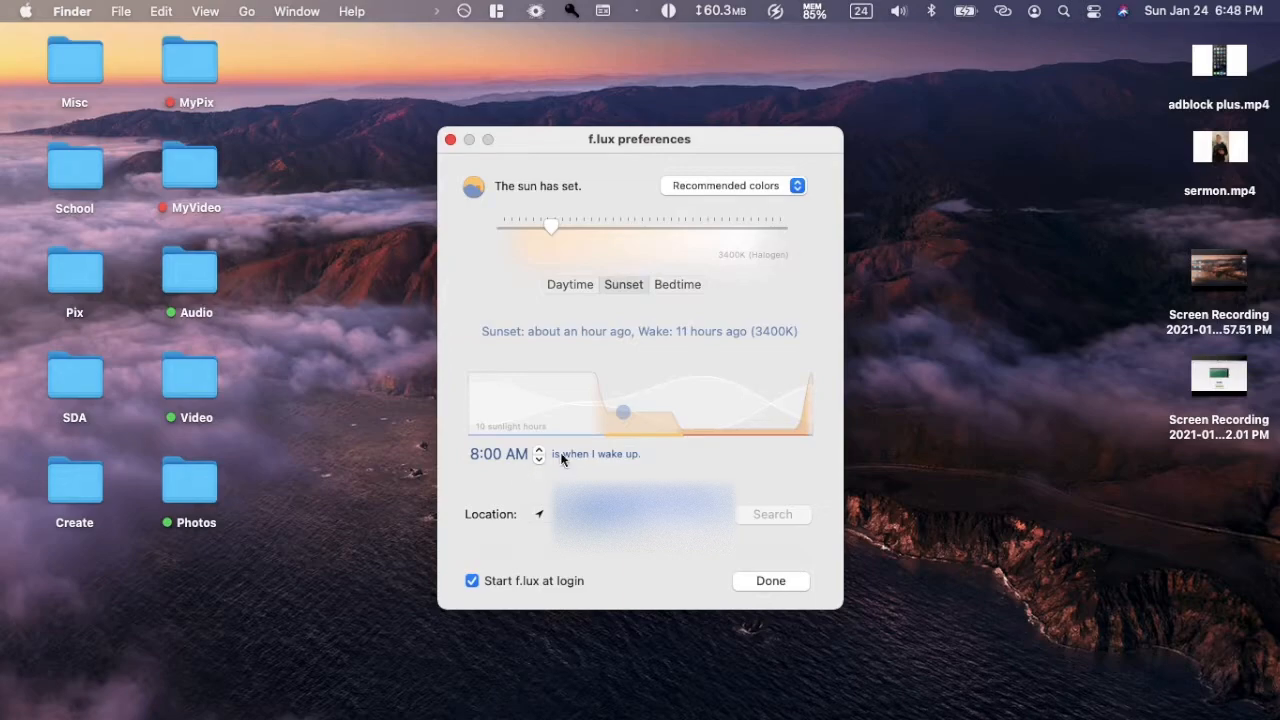
mouse_move(550, 210)
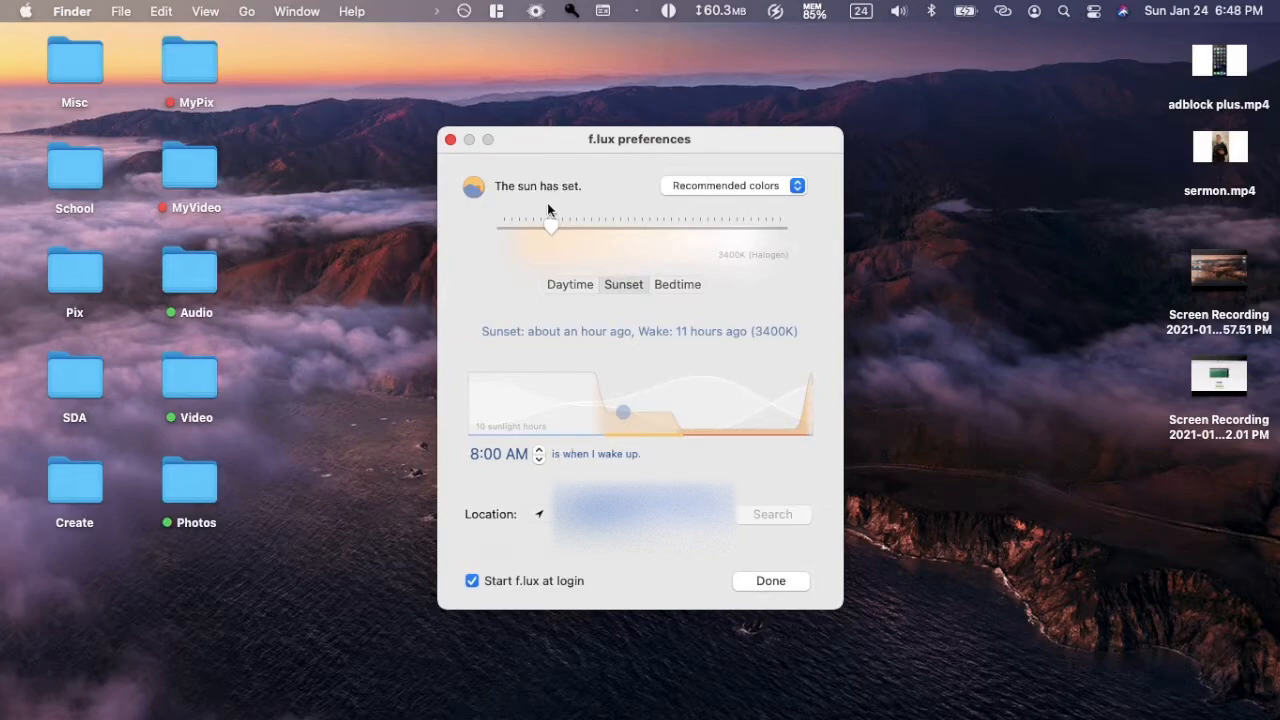
left_click_drag(550, 226, 568, 226)
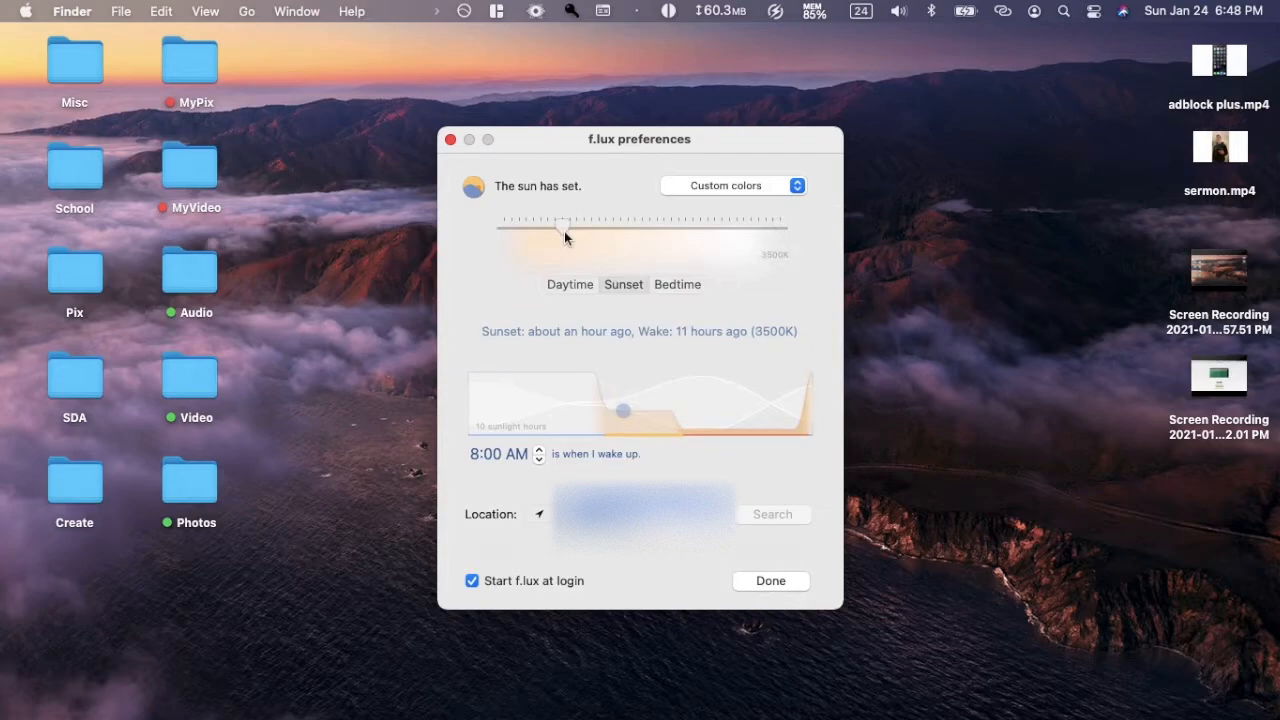
Switch back to Recommended colors with 3400K sunset and close preferences with Done.
left_click(732, 185)
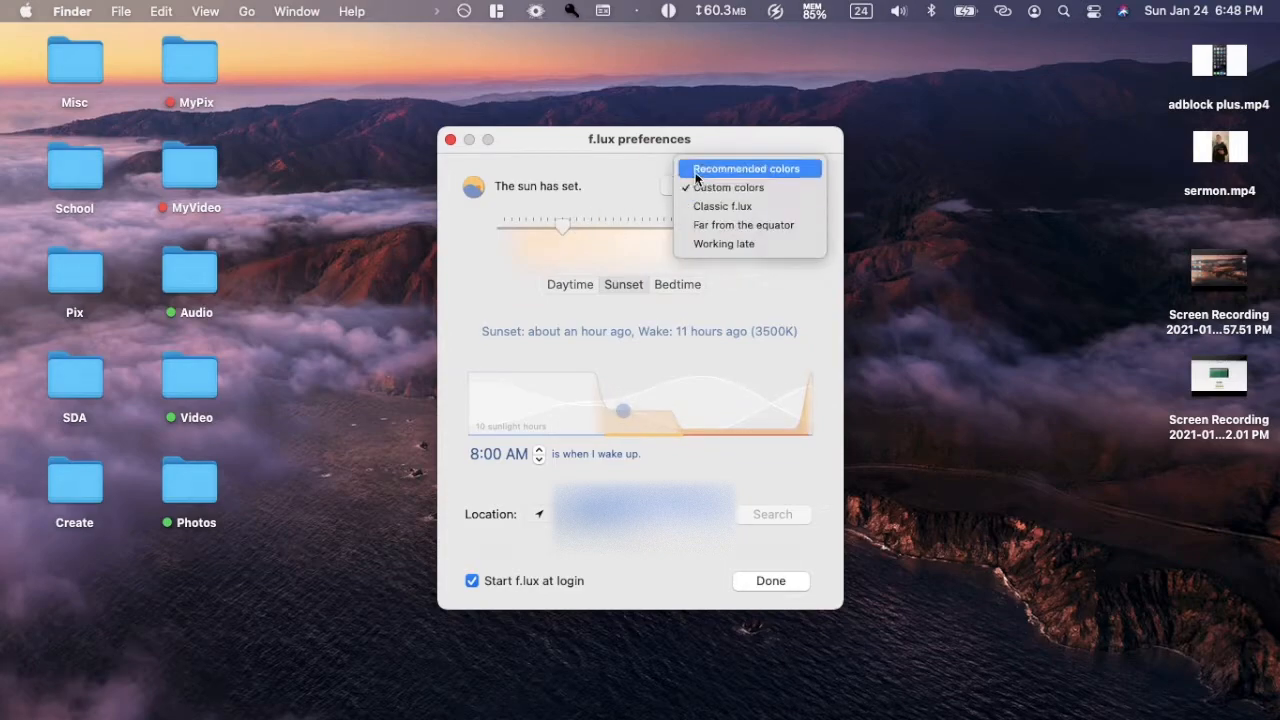
left_click(749, 168)
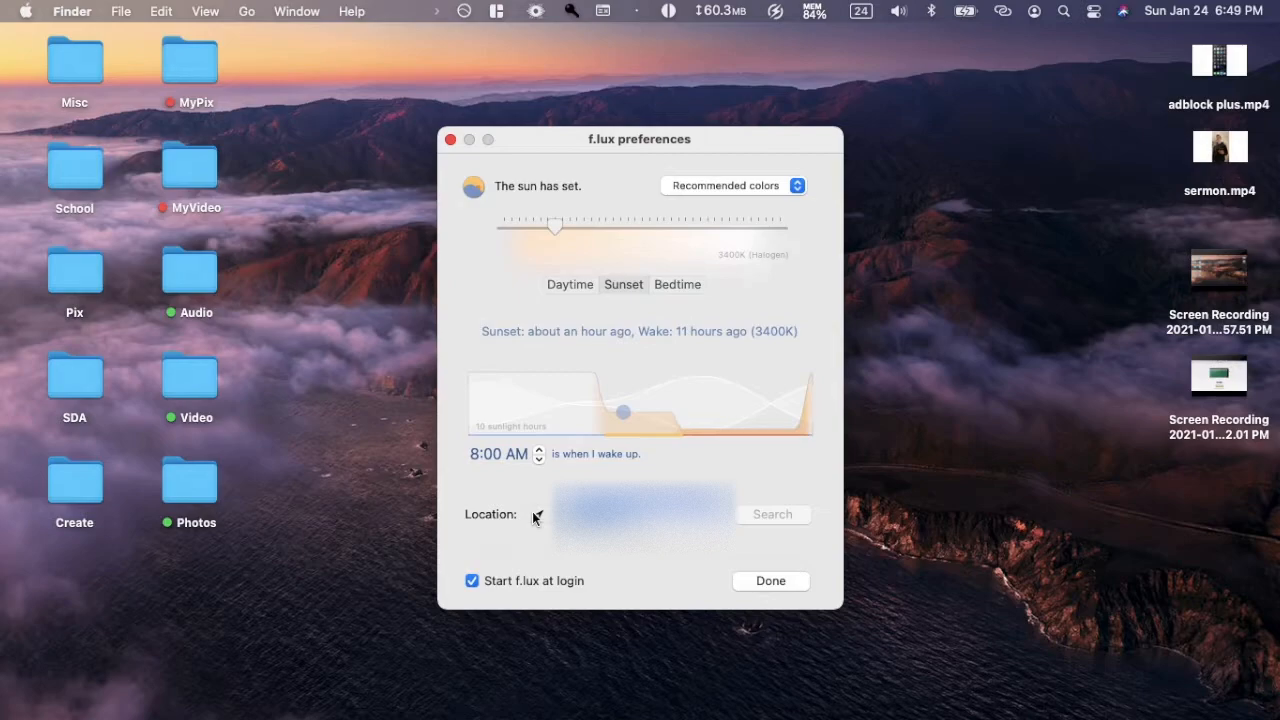
mouse_move(776, 575)
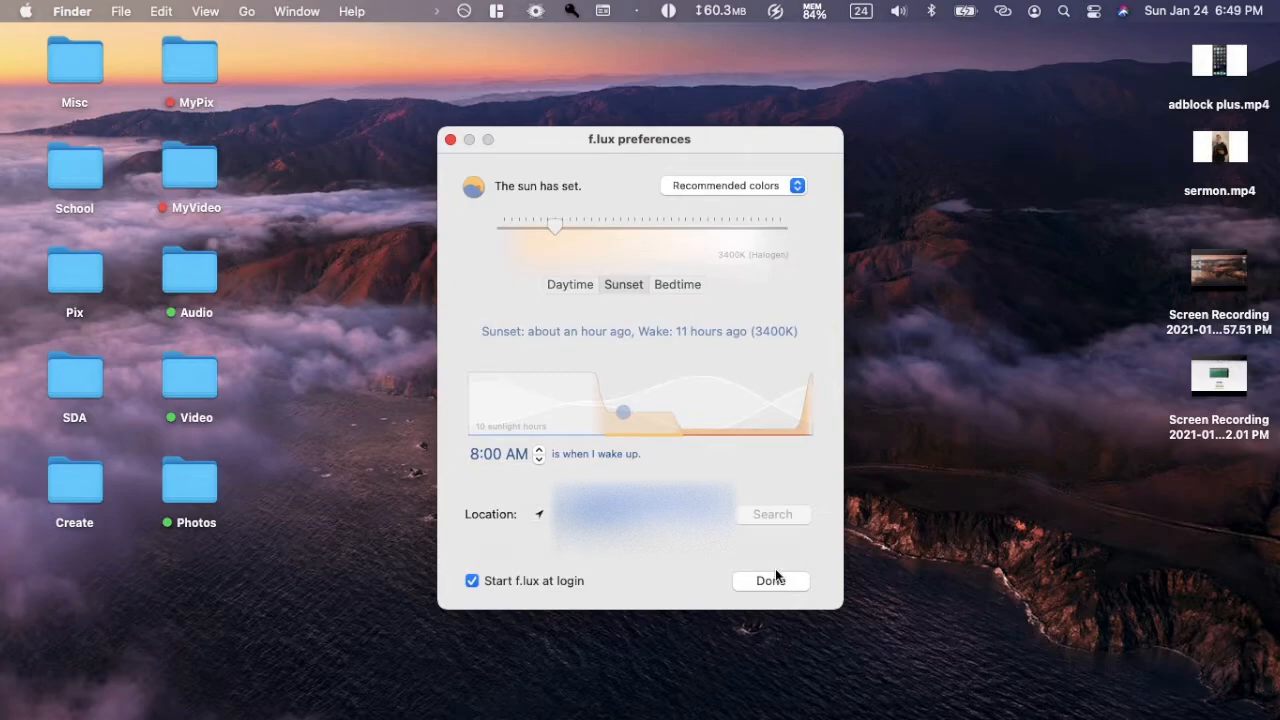
left_click(771, 580)
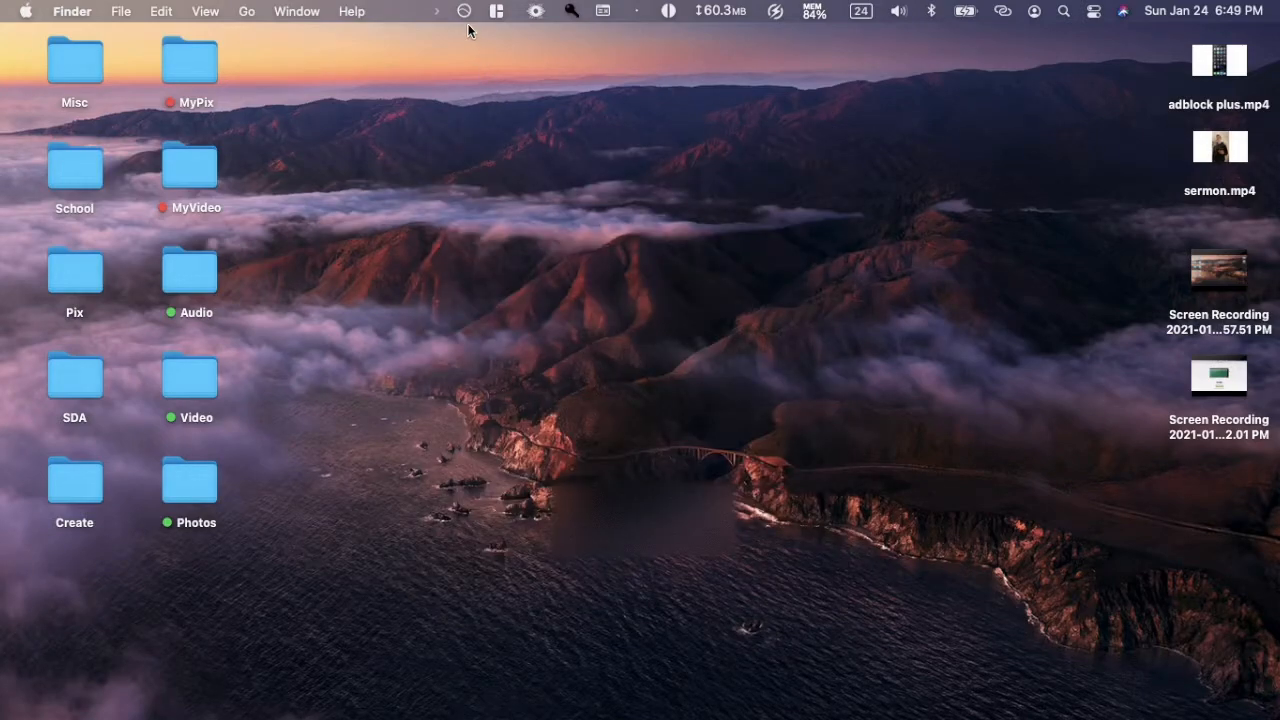
Open the f.lux menu from its menu bar icon.
left_click(463, 13)
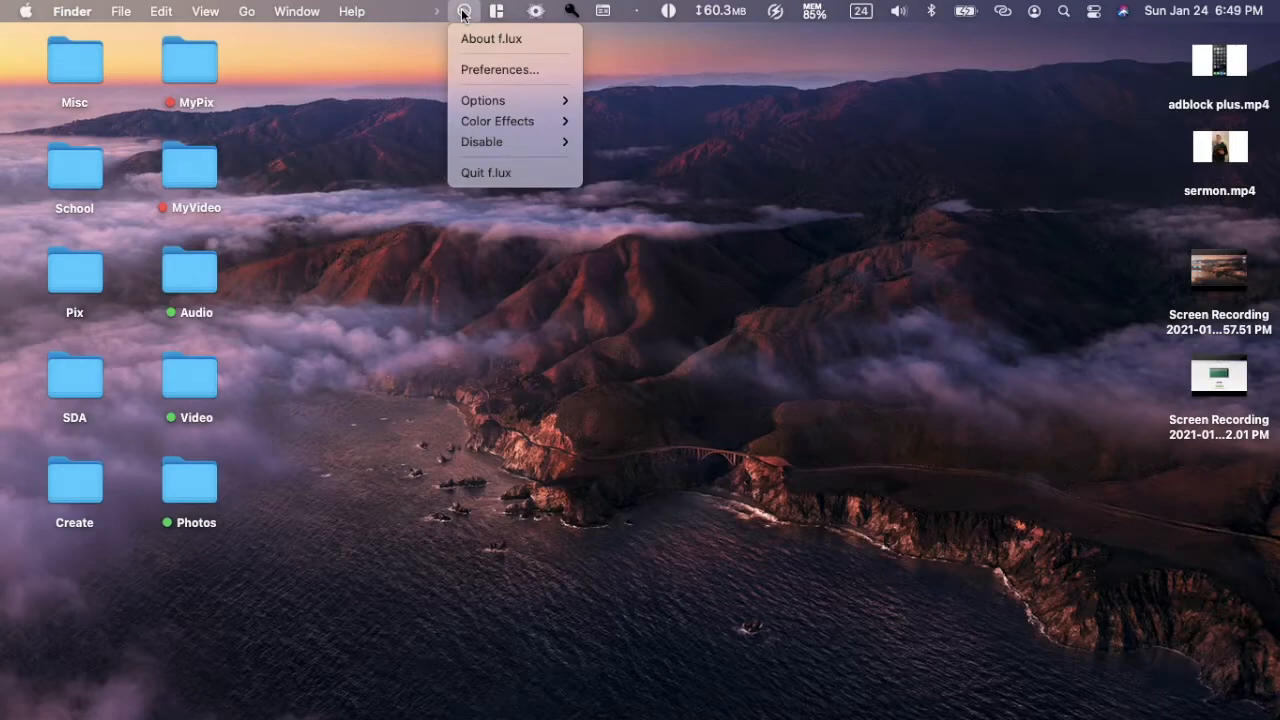
Open the About f.lux window showing version 40.1, then close it.
left_click(486, 41)
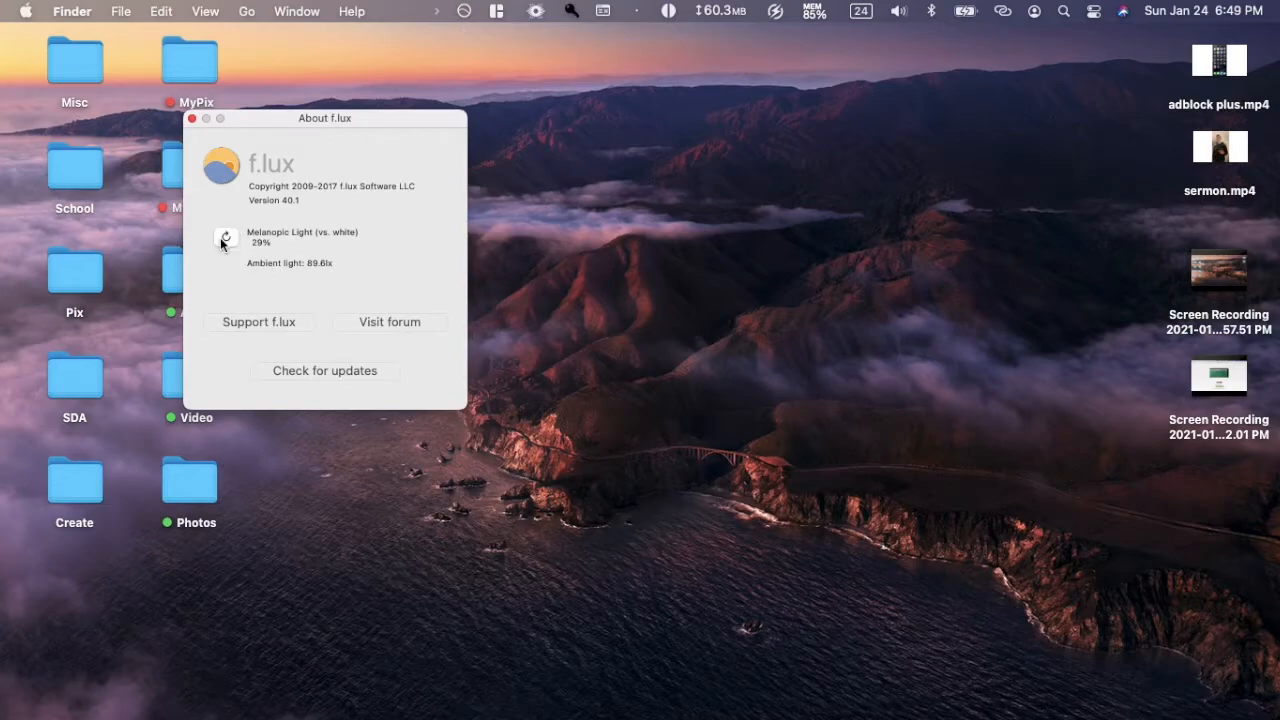
mouse_move(222, 293)
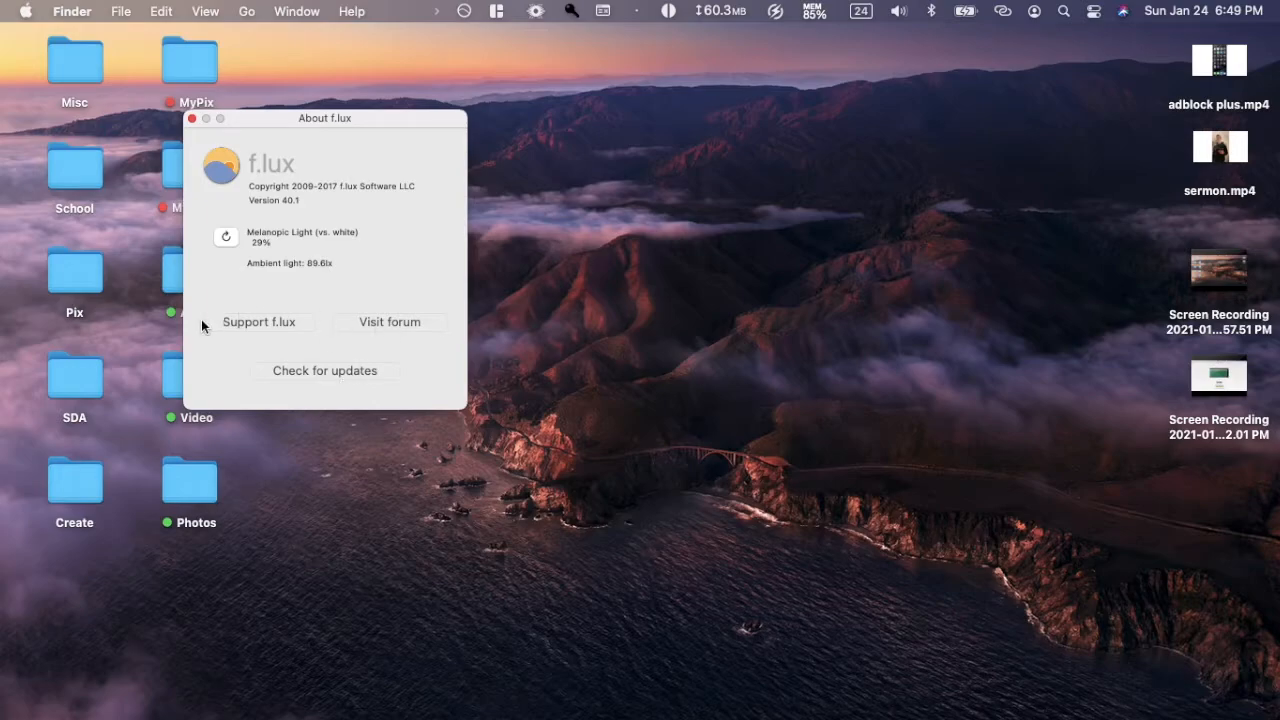
mouse_move(186, 103)
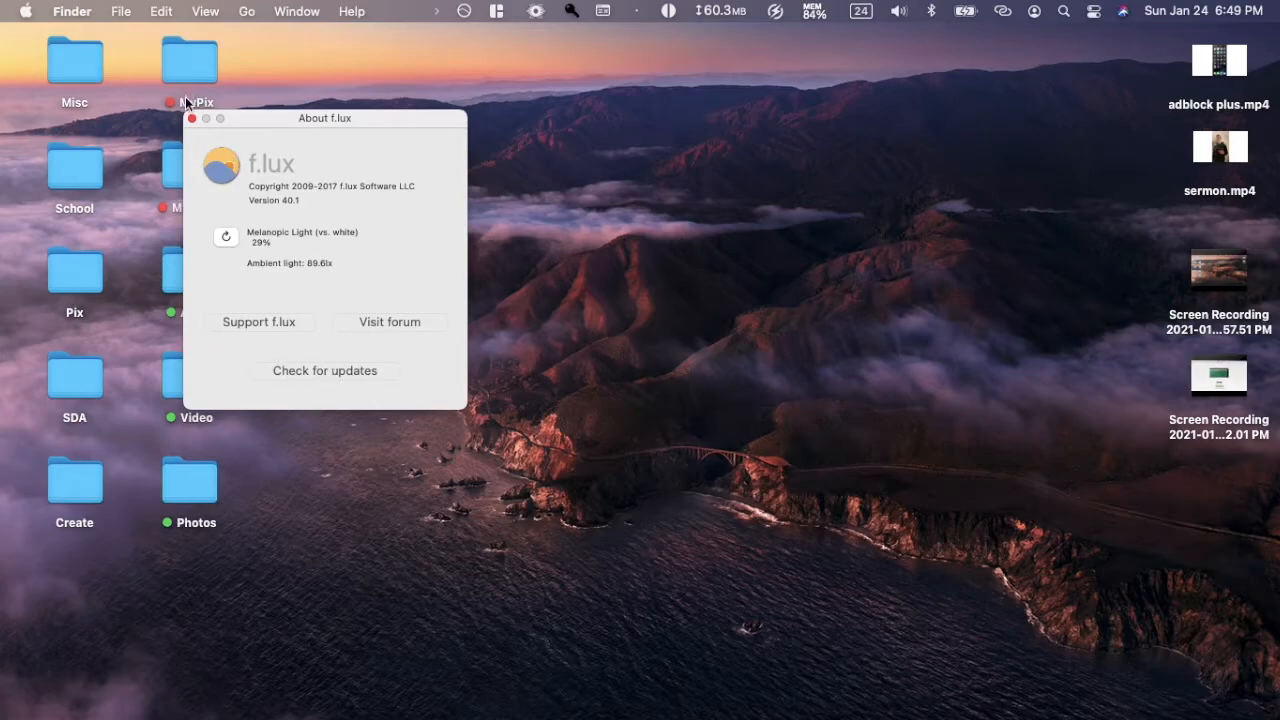
left_click(192, 118)
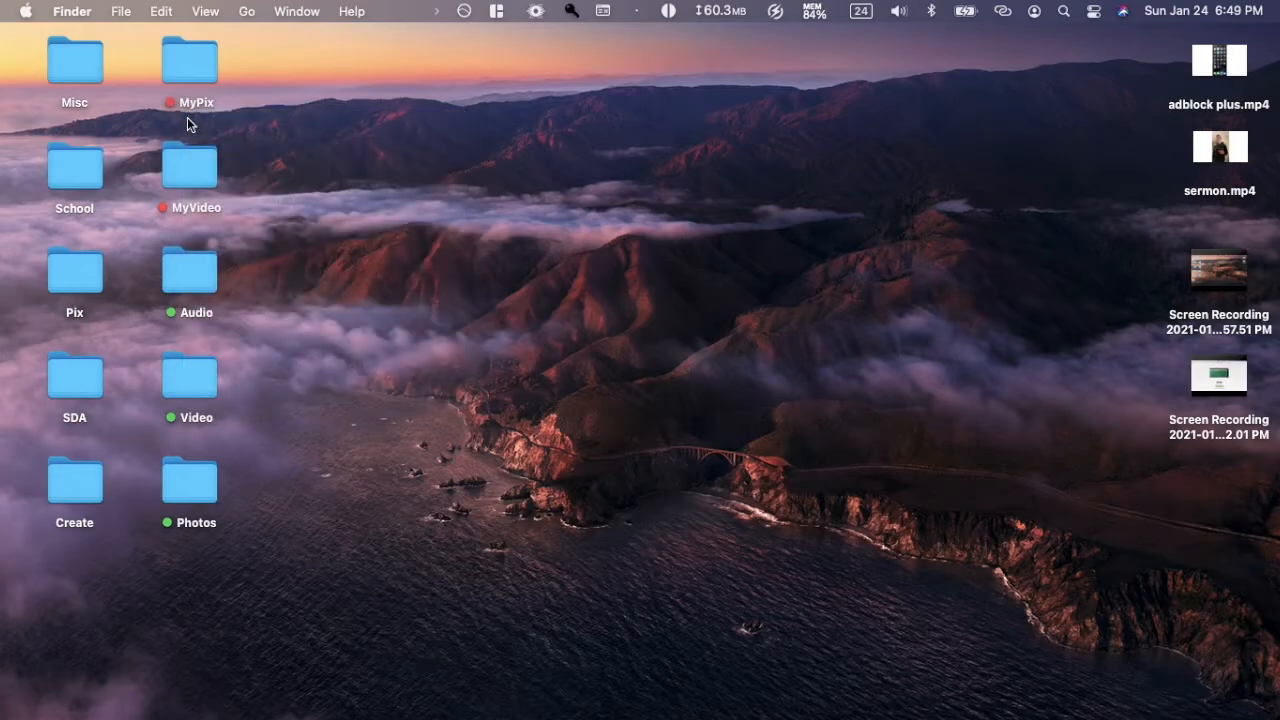